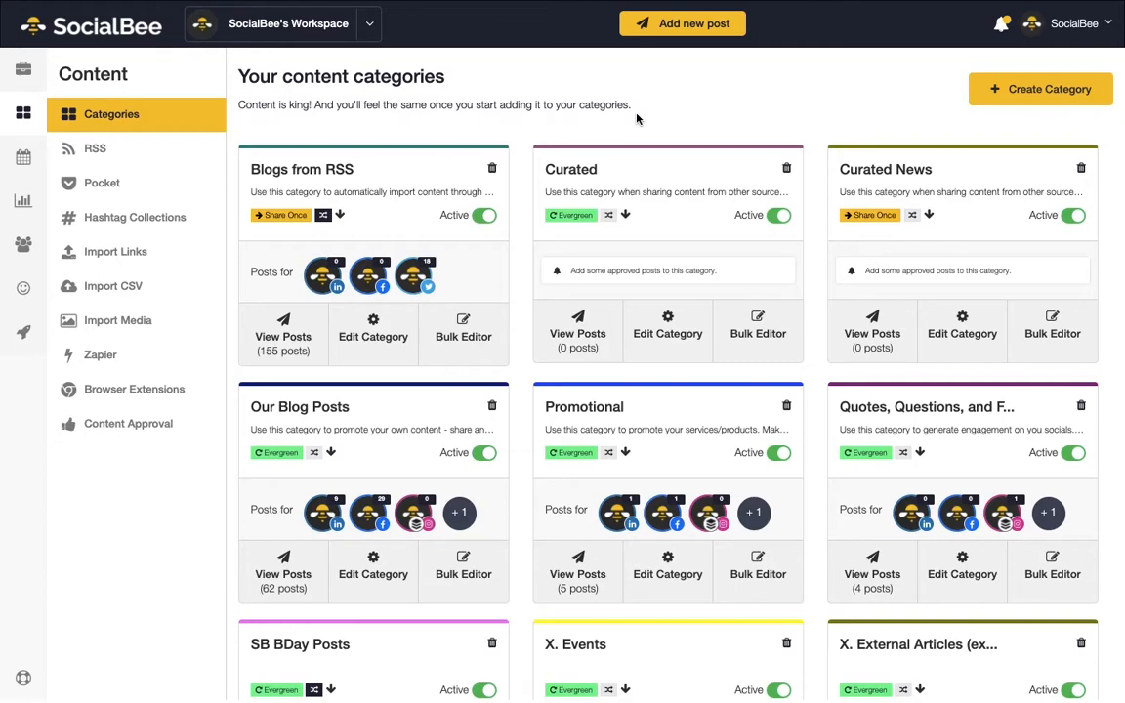
Open the account and workspace options menu at top right
left_click(1074, 23)
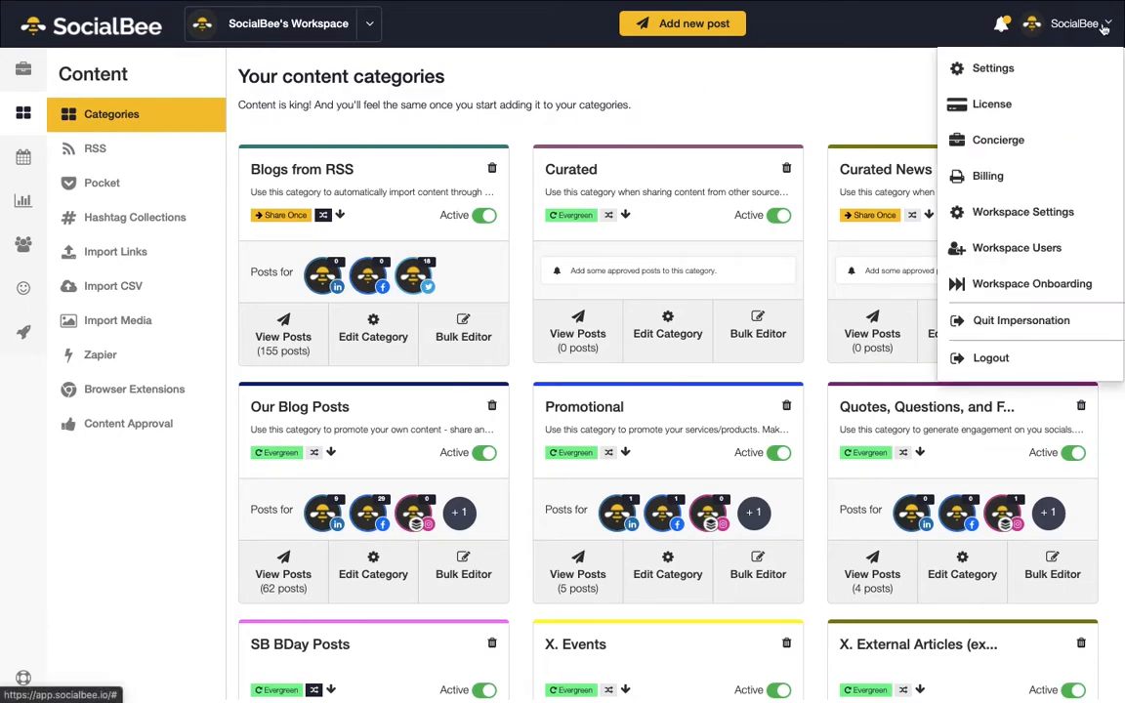
mouse_move(1031, 283)
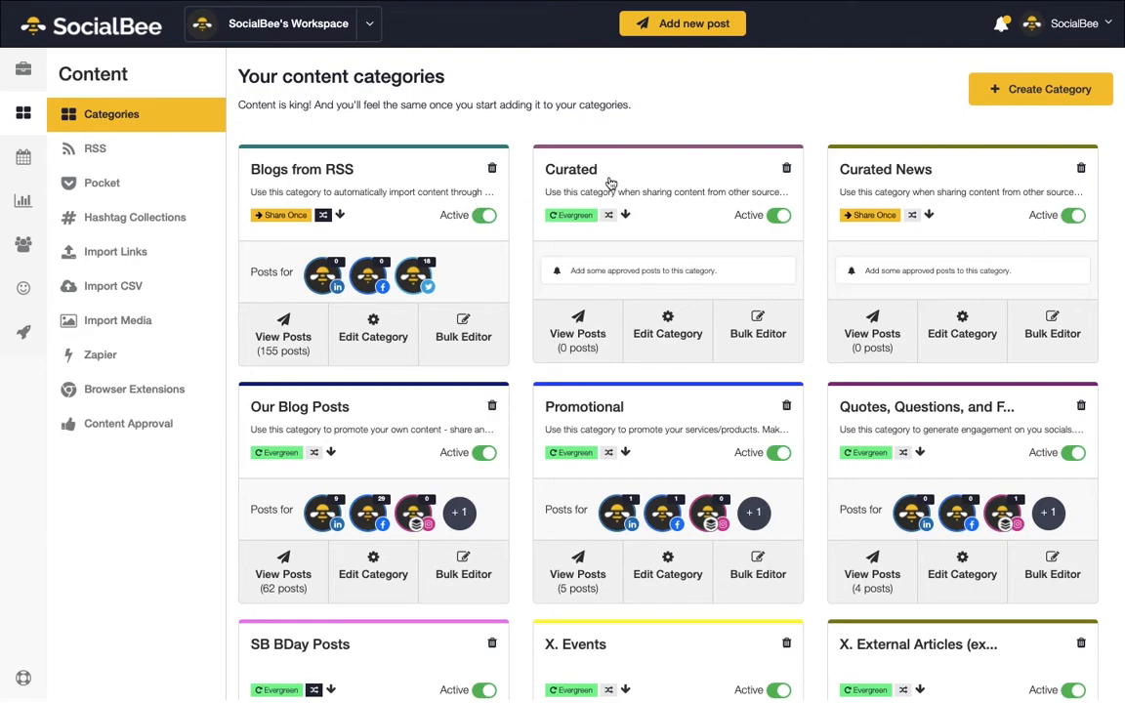
mouse_move(906, 200)
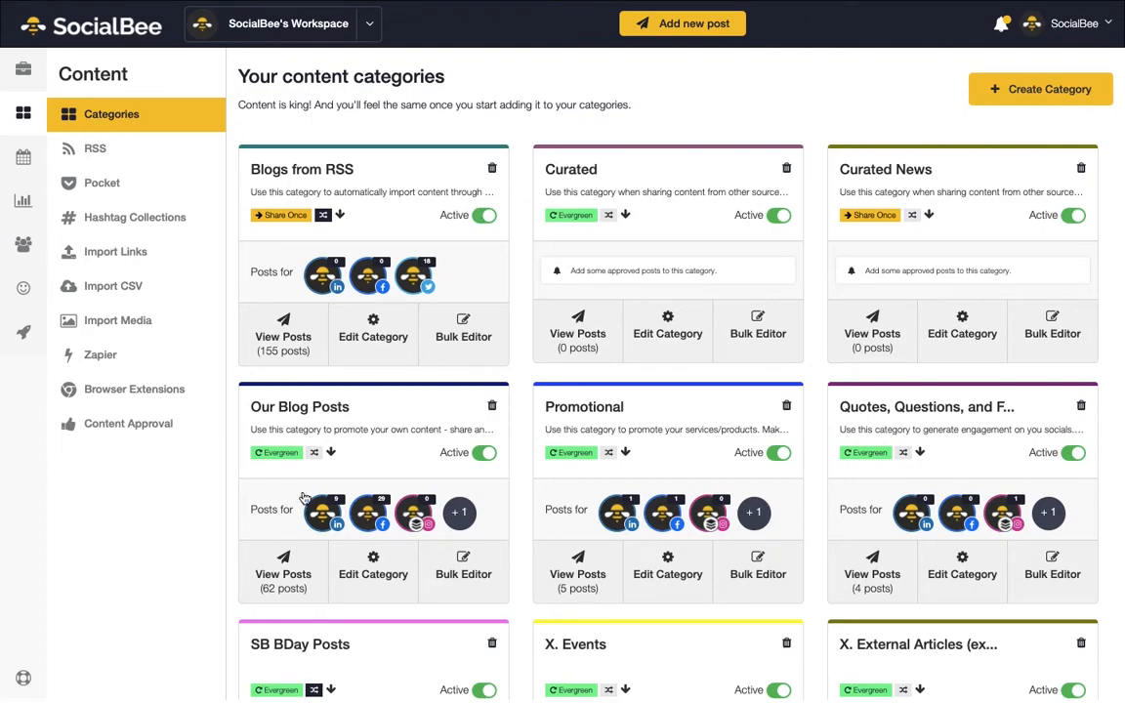
mouse_move(906, 424)
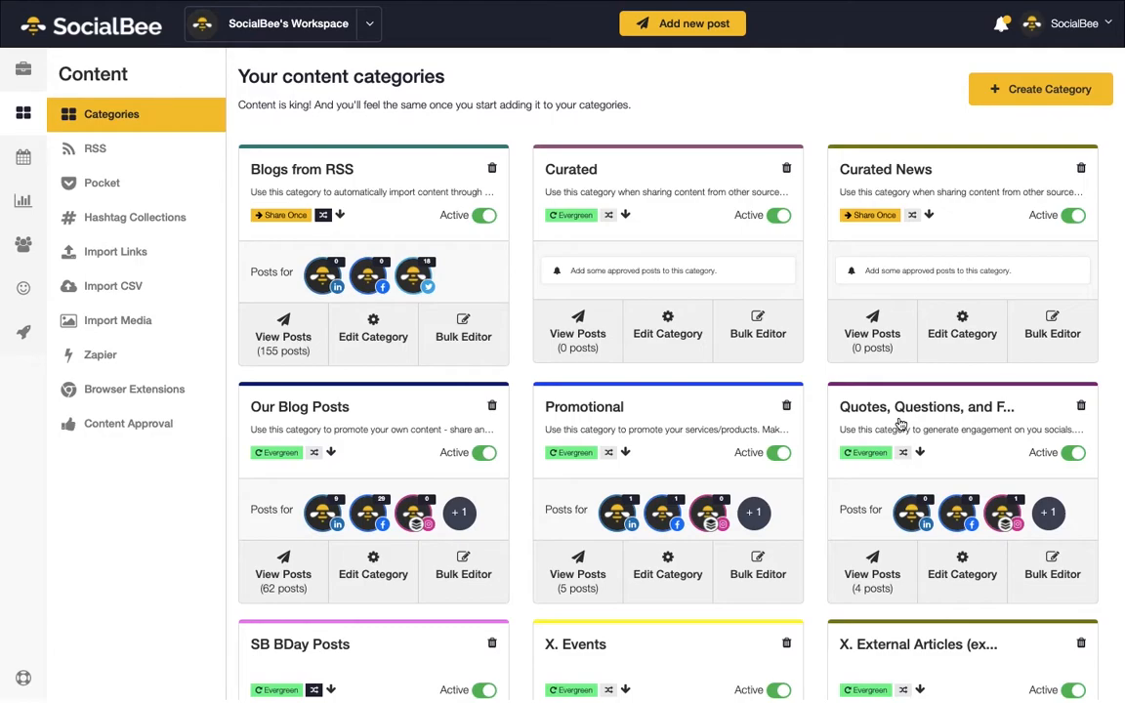
mouse_move(579, 445)
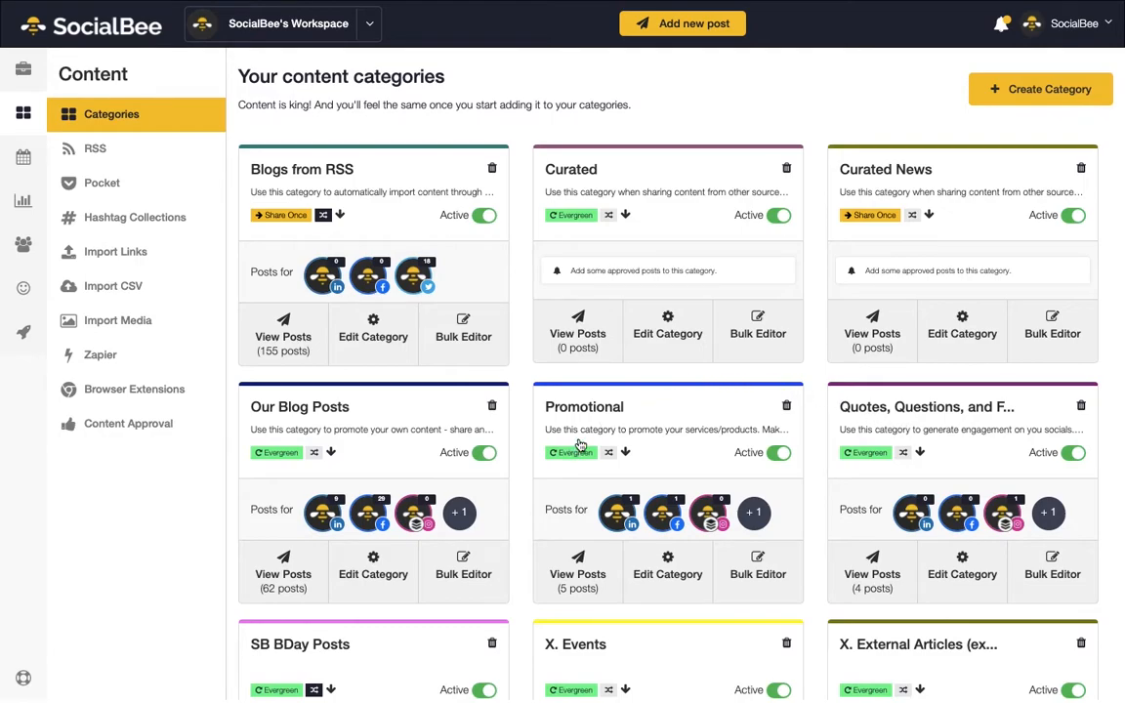
mouse_move(858, 232)
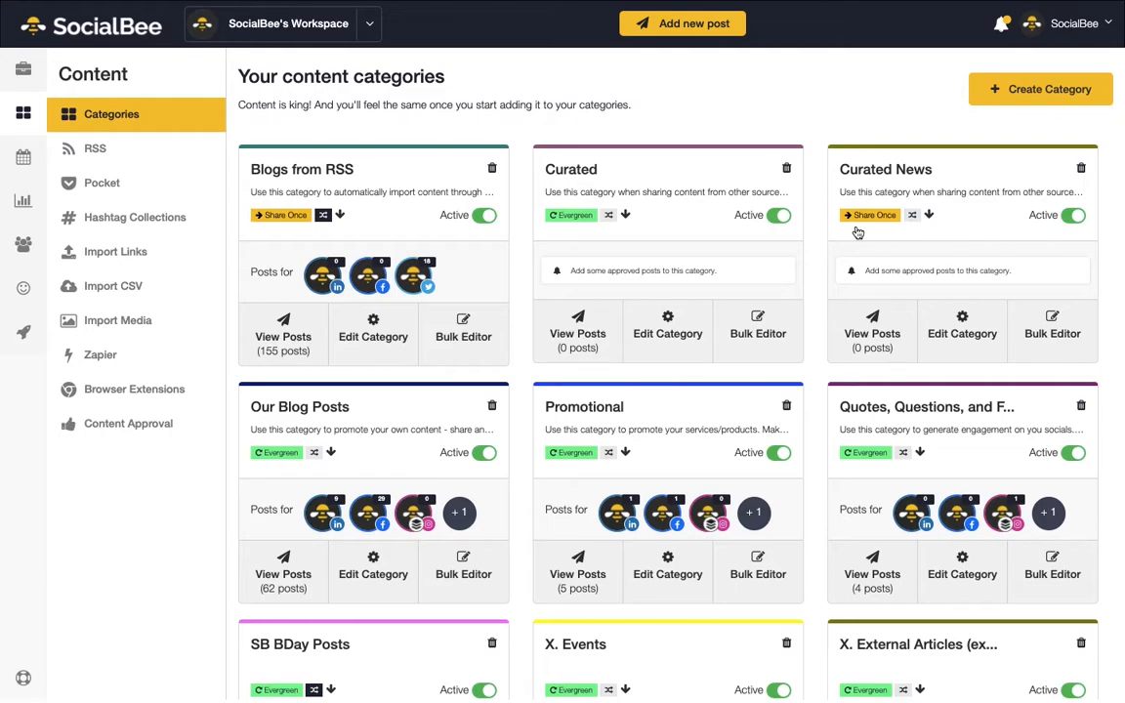
mouse_move(557, 216)
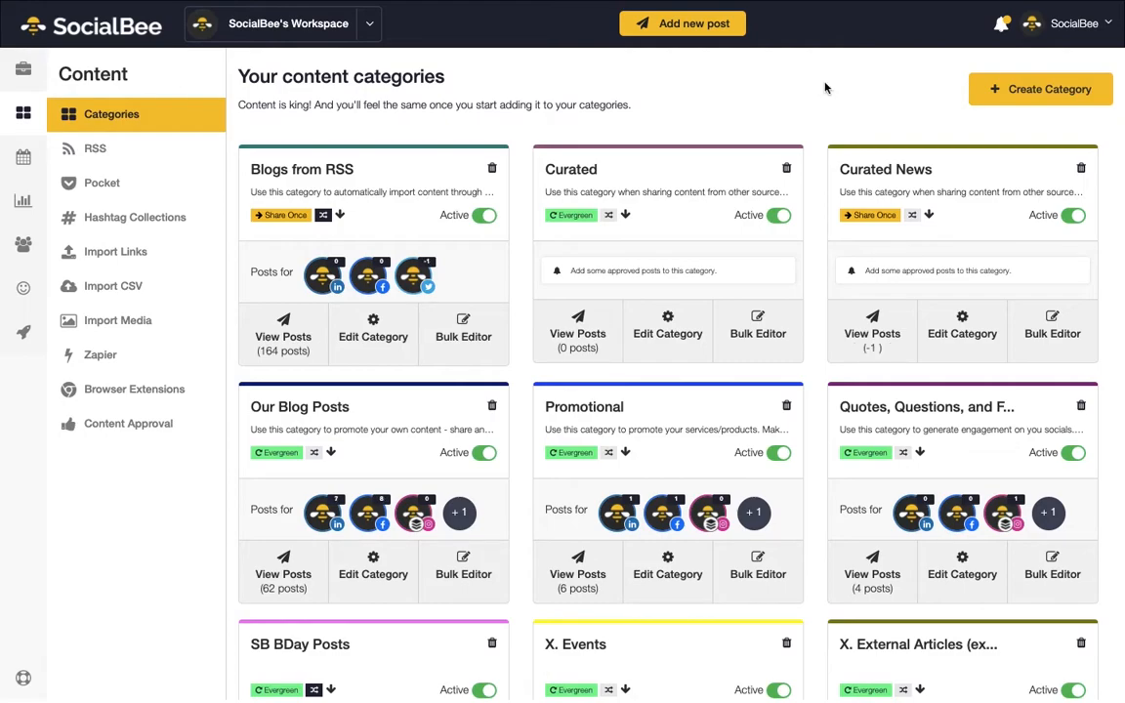
mouse_move(860, 94)
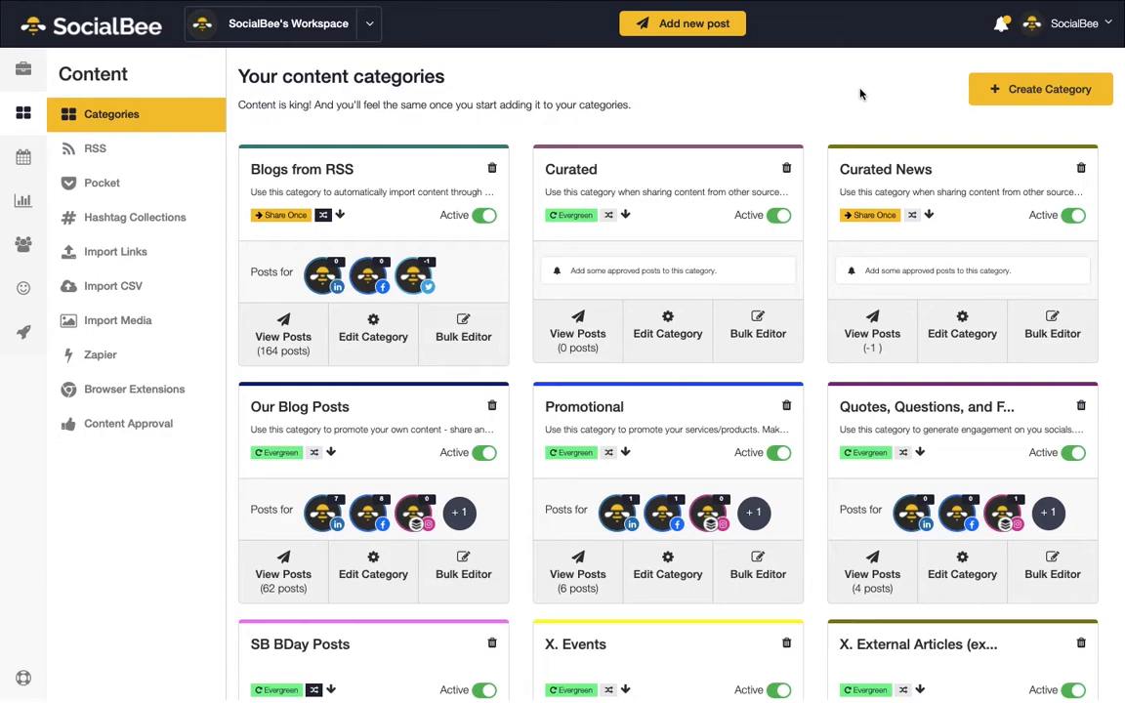
mouse_move(1021, 97)
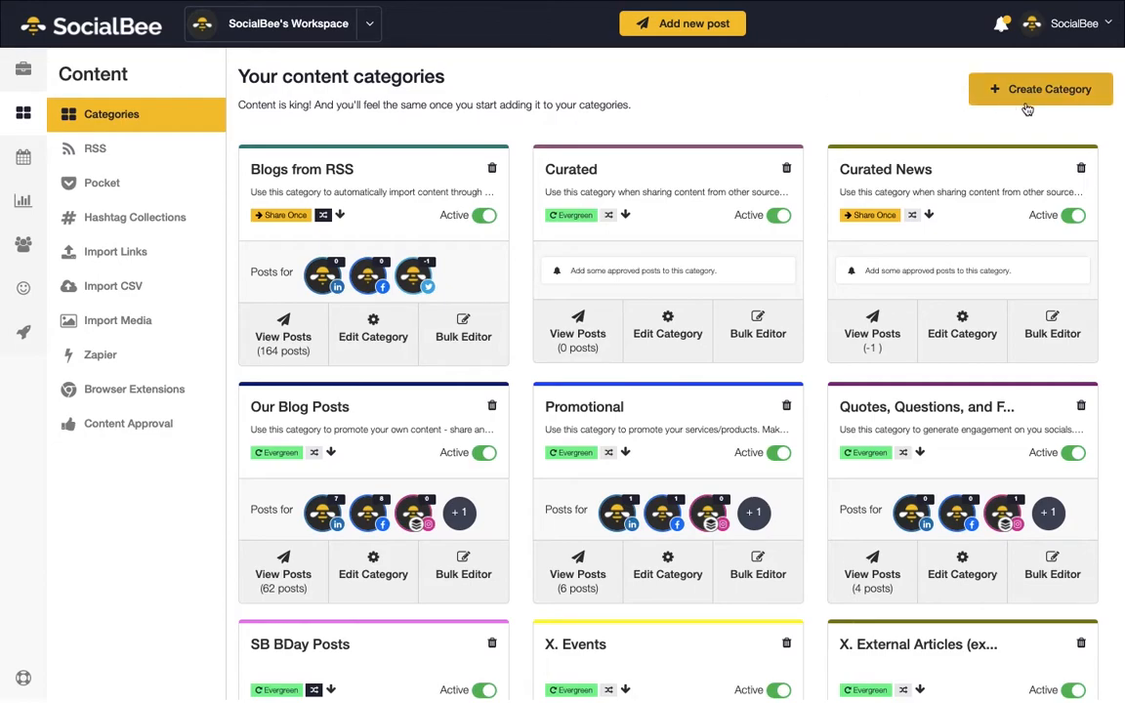
Create a 'Friends' category with a description, Share Once type, purple colour and Random Category kept
left_click(1040, 87)
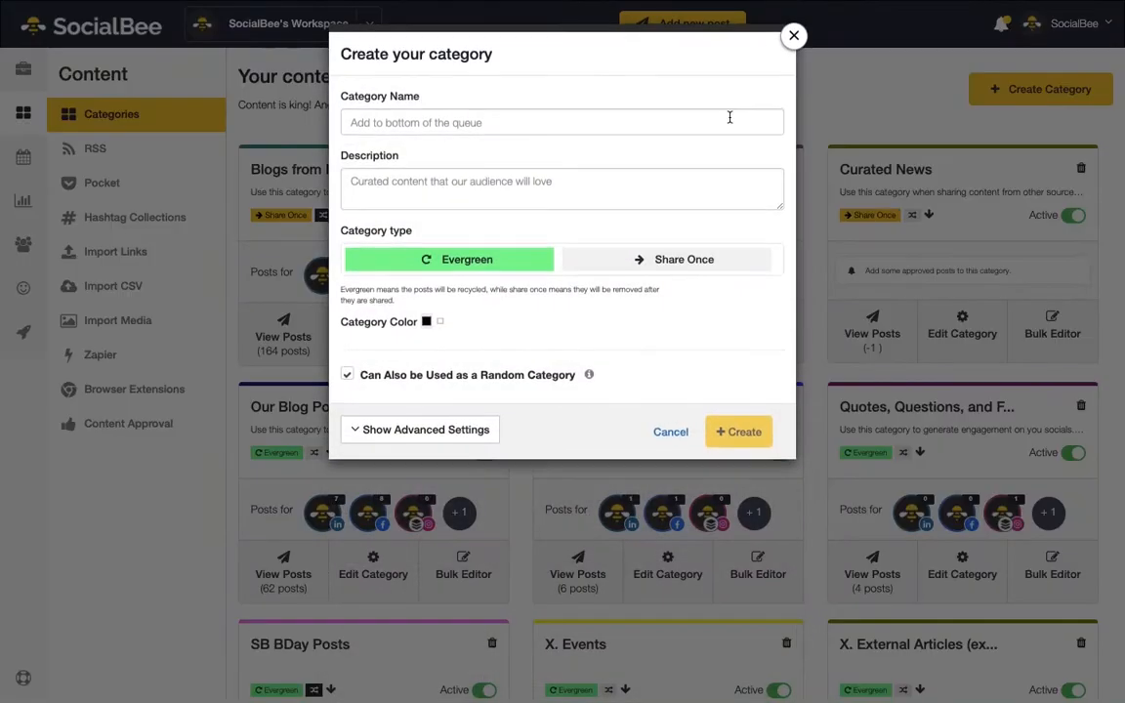
type("Friends")
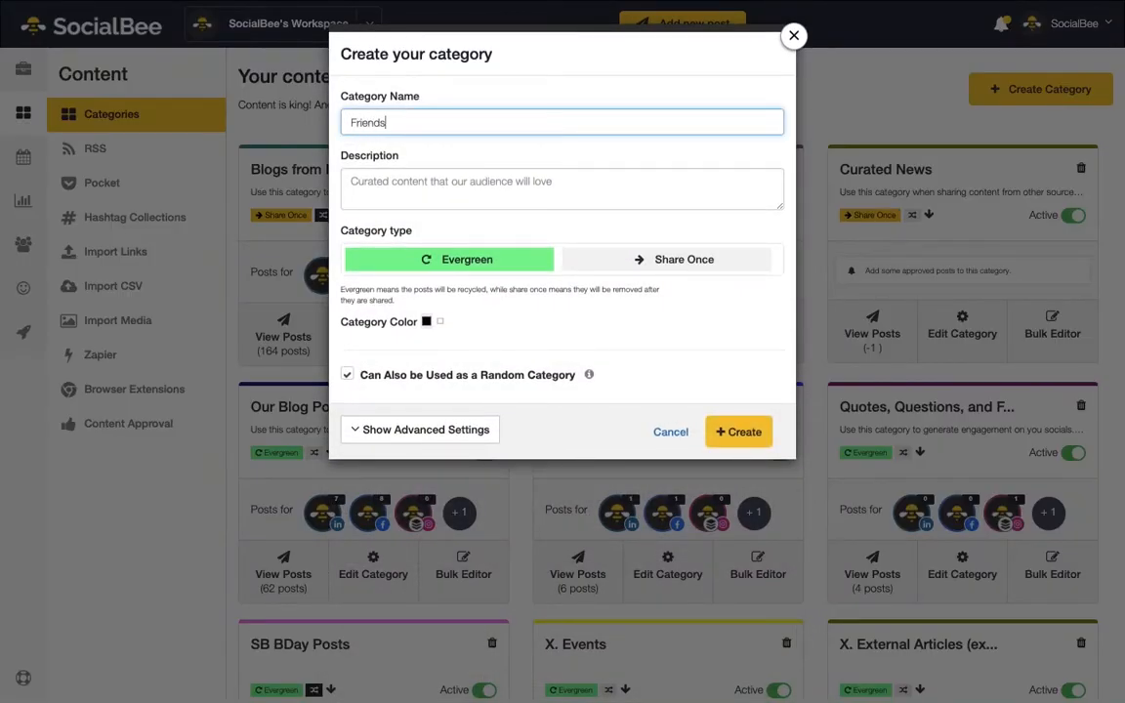
type("This category is about Friends.")
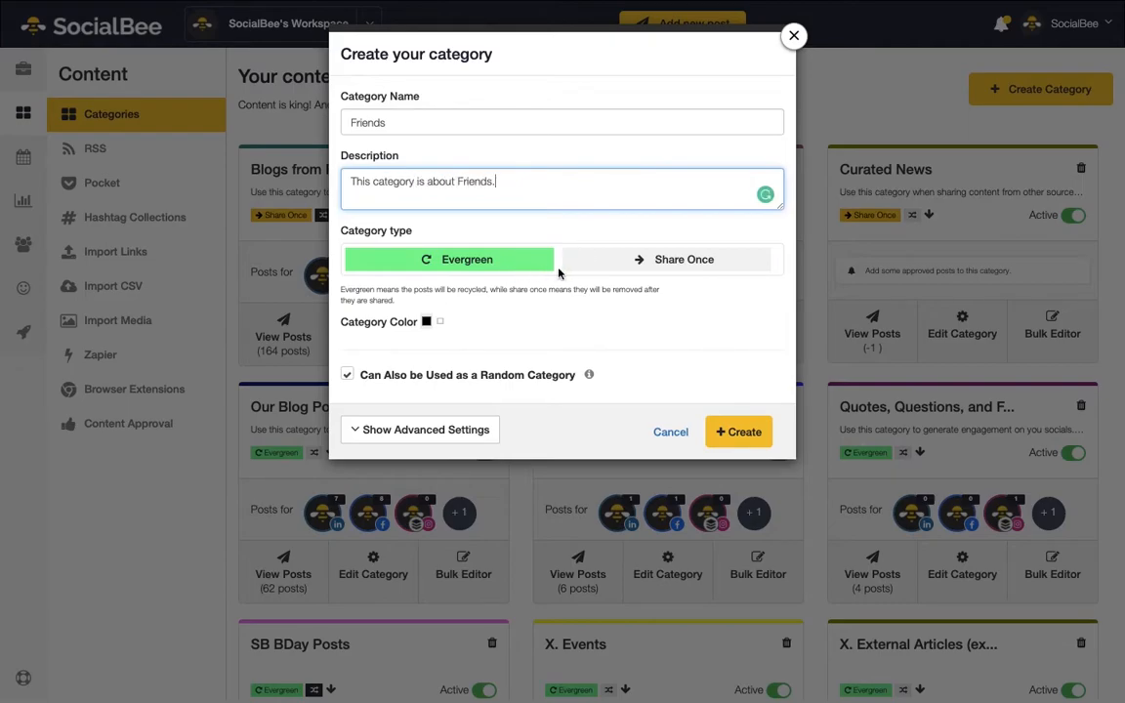
left_click(668, 259)
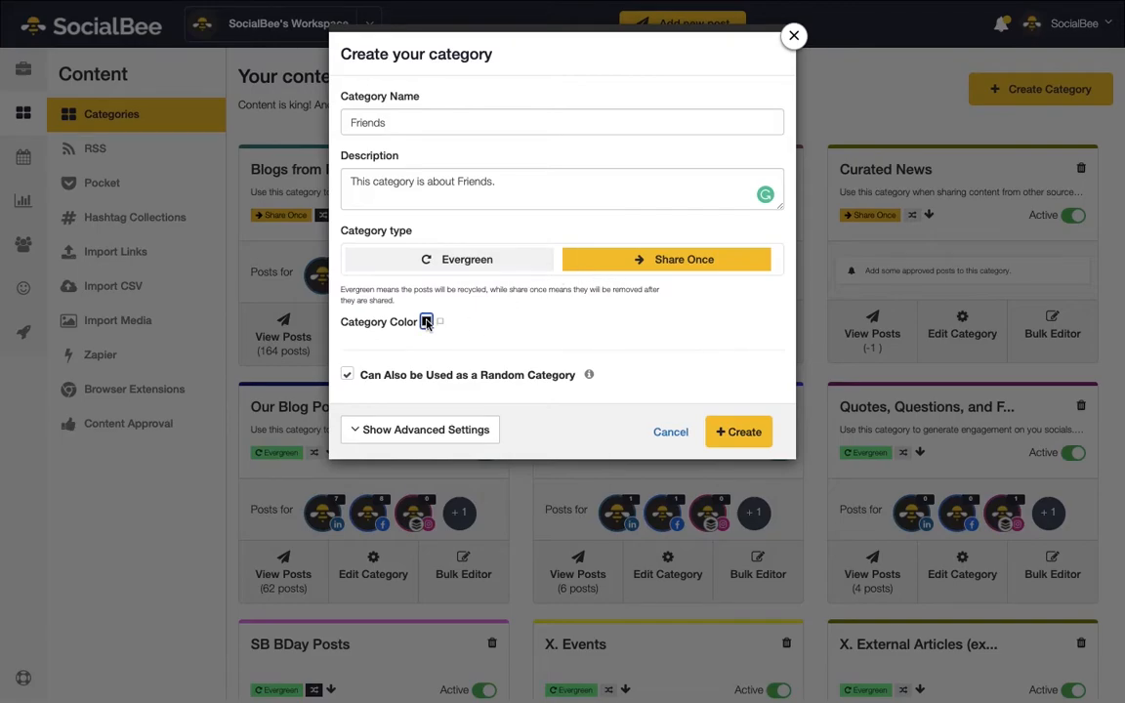
left_click(426, 321)
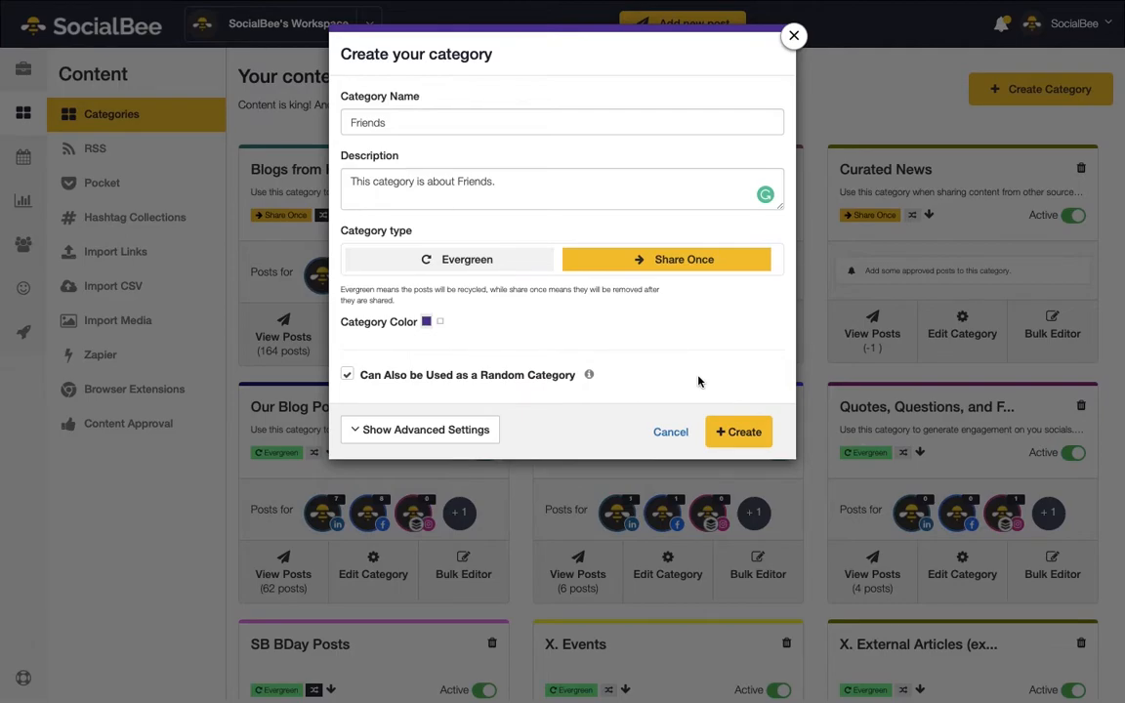
left_click(348, 374)
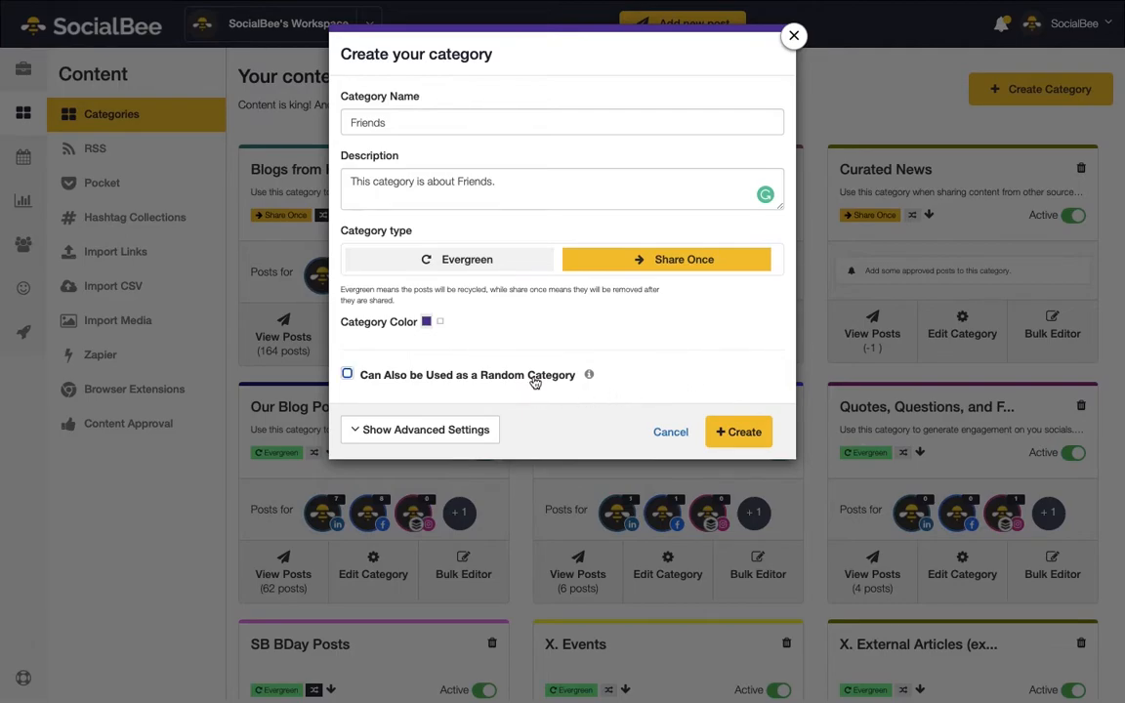
left_click(347, 374)
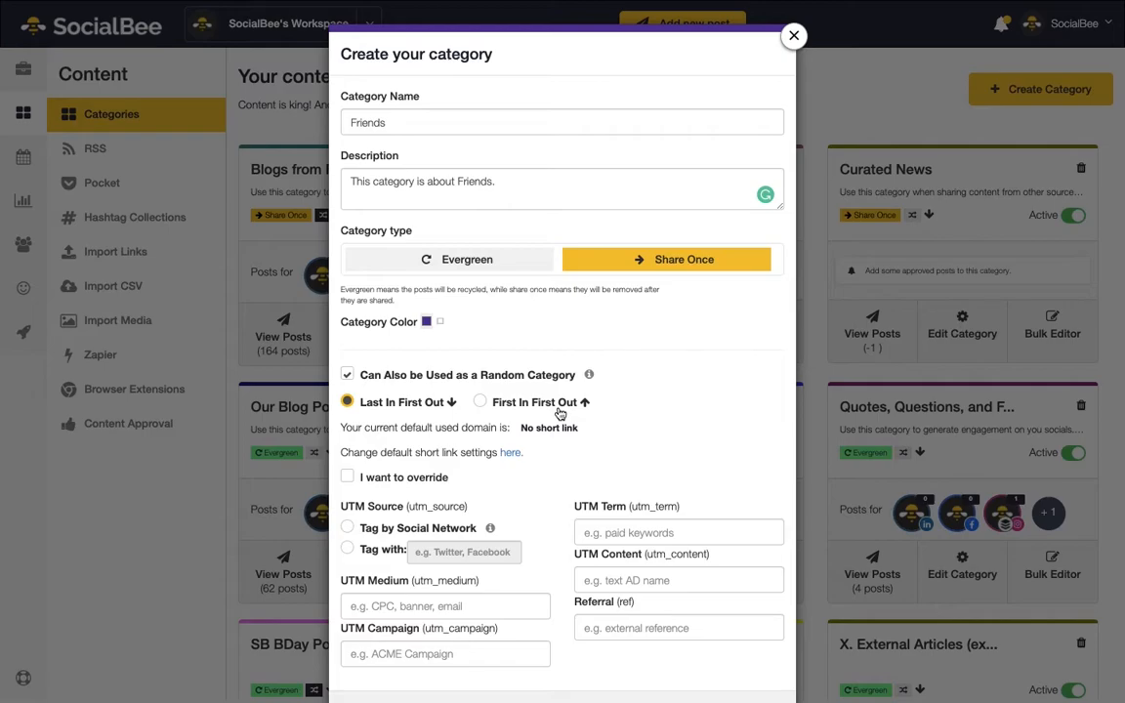
mouse_move(512, 452)
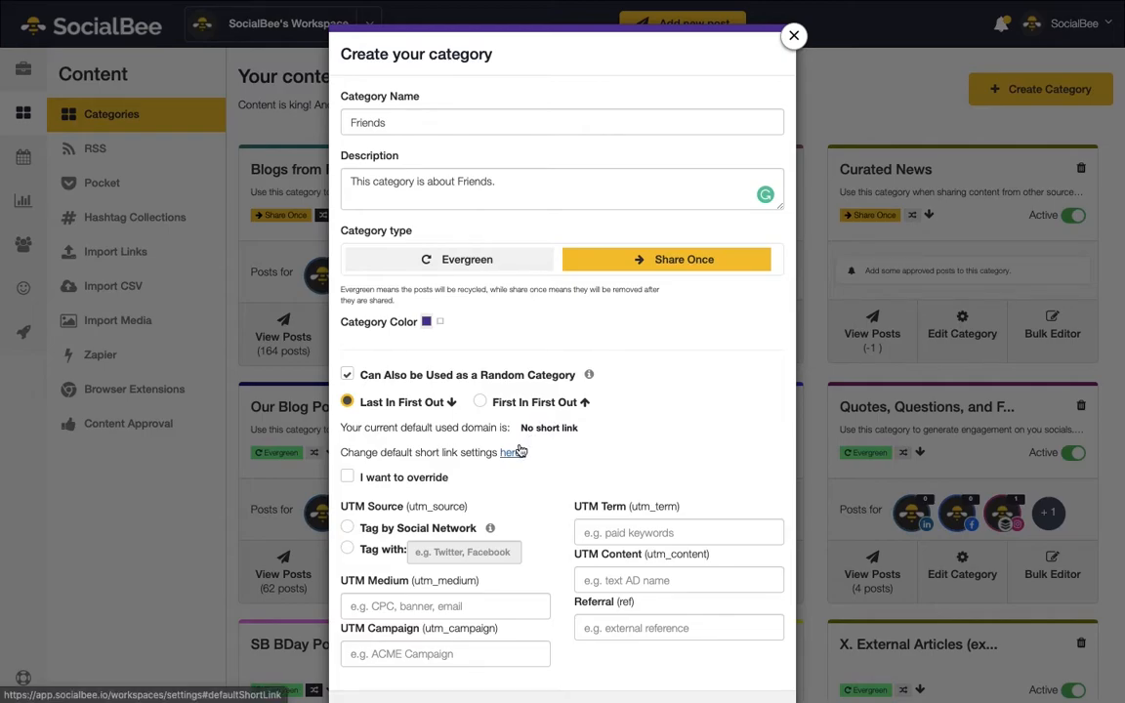
Override the short-link domain with sbee.link, keep Tag by Social Network, and create Friends
left_click(346, 477)
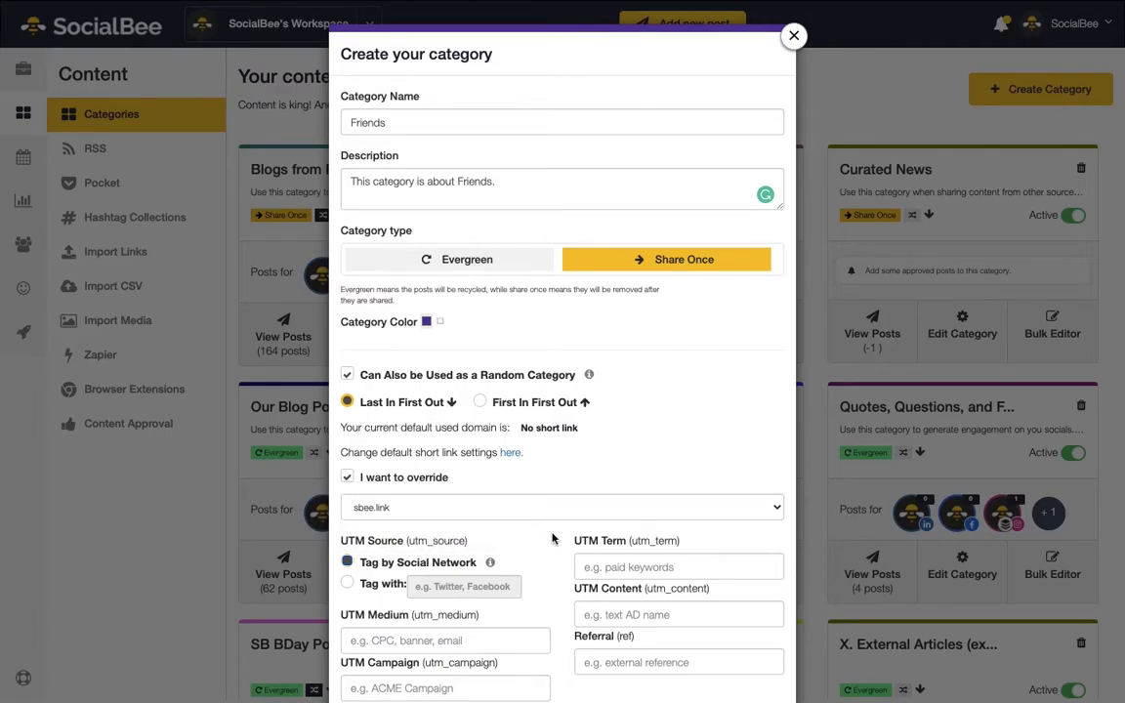
scroll("down", 3)
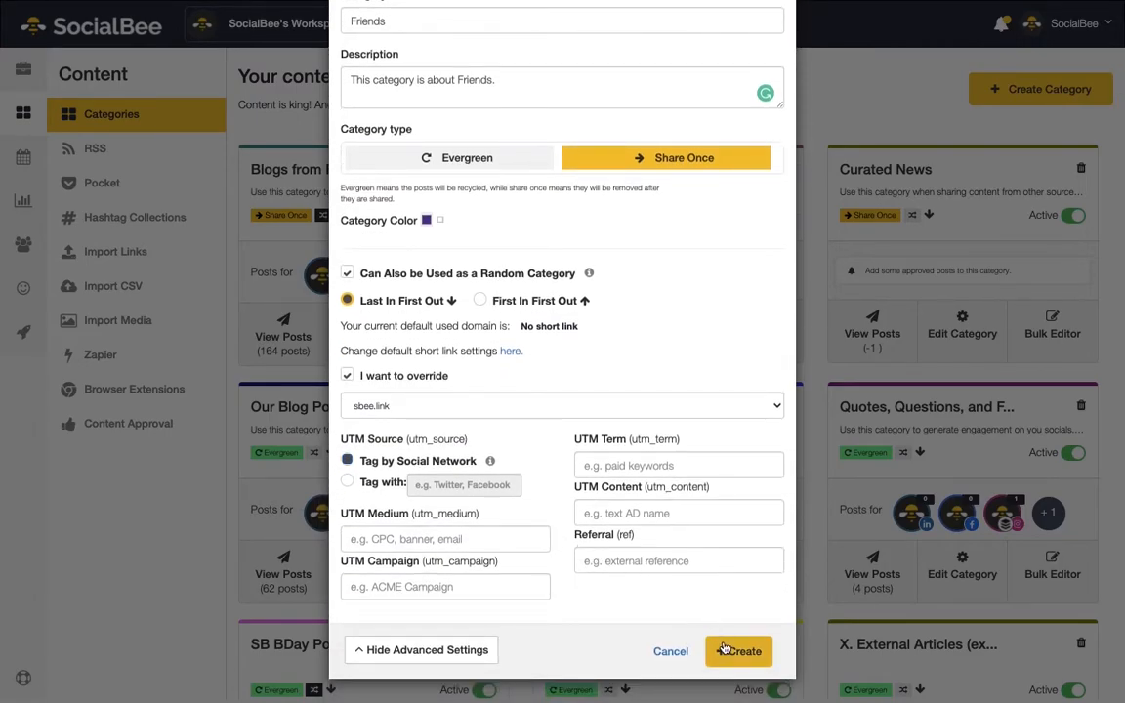
left_click(737, 651)
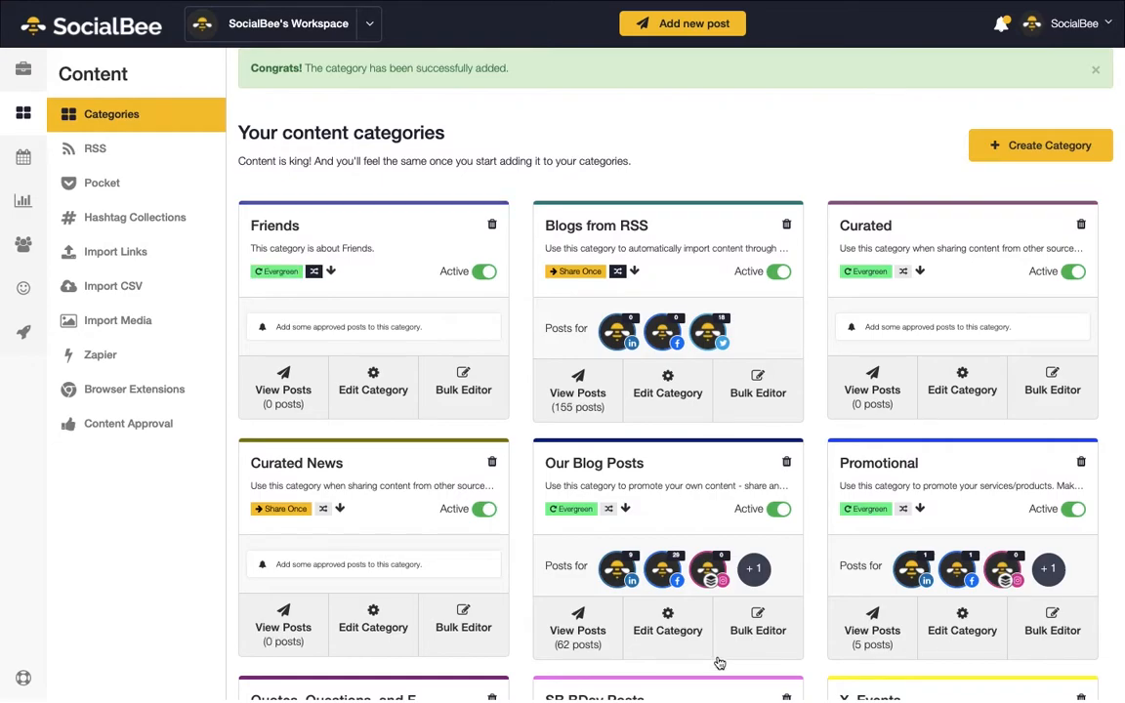
mouse_move(635, 627)
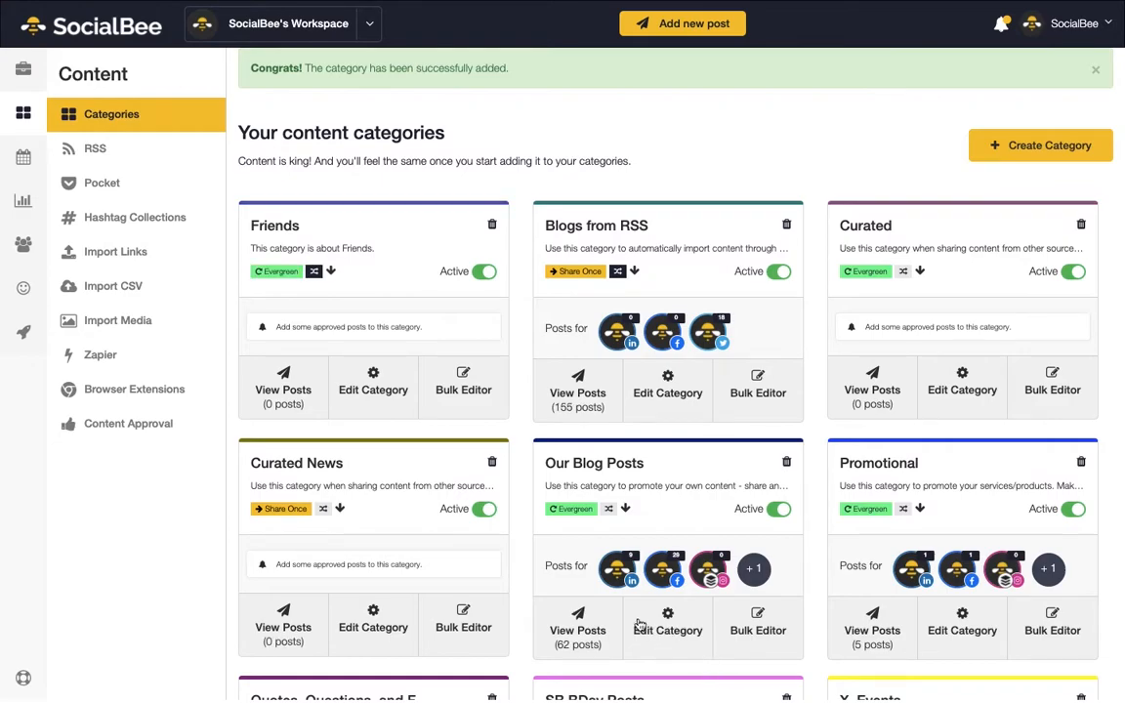
mouse_move(486, 278)
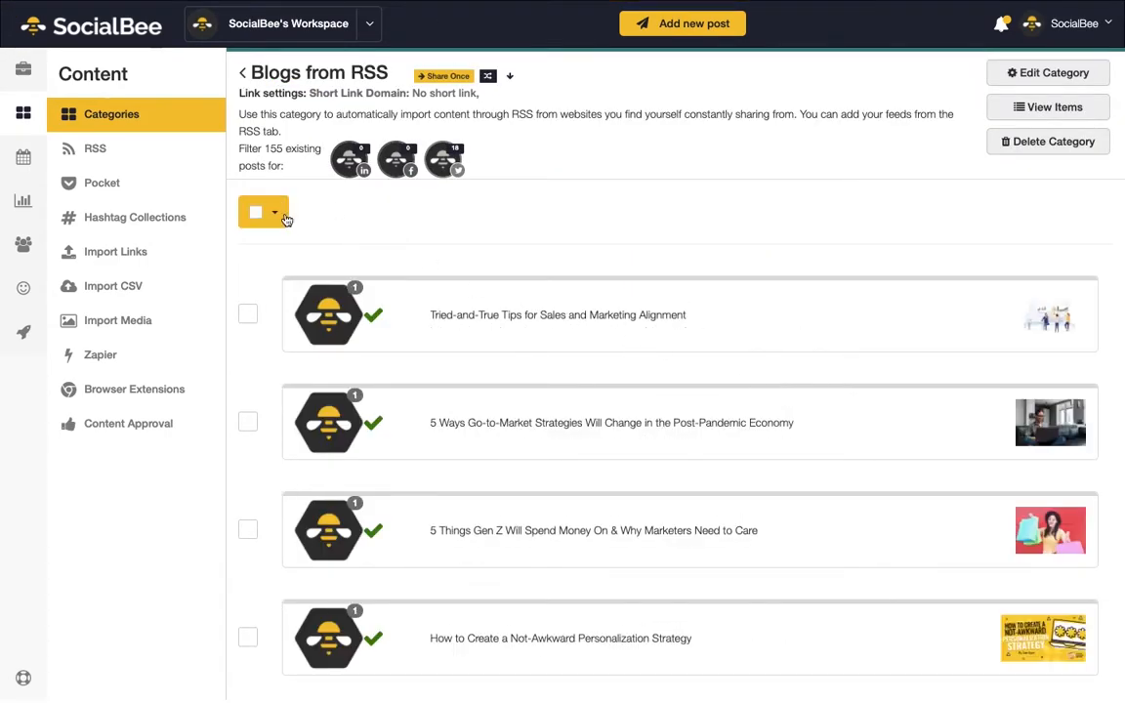
Select all Blogs from RSS posts and apply the Make Approved bulk edit
left_click(274, 212)
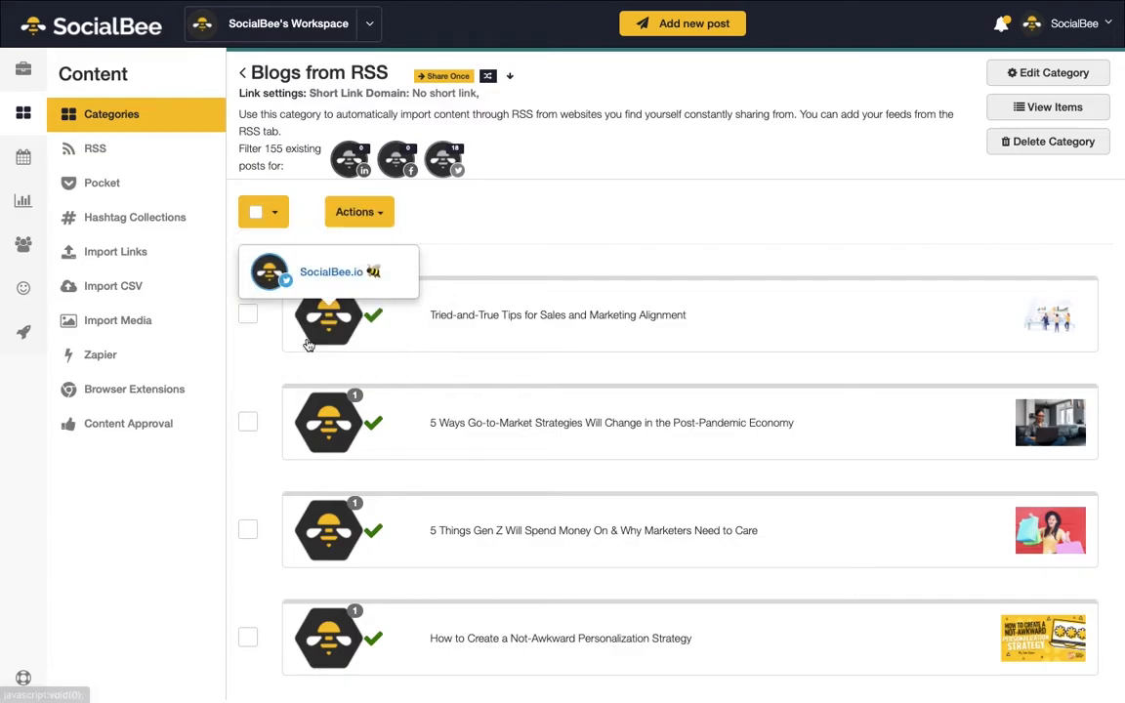
left_click(360, 211)
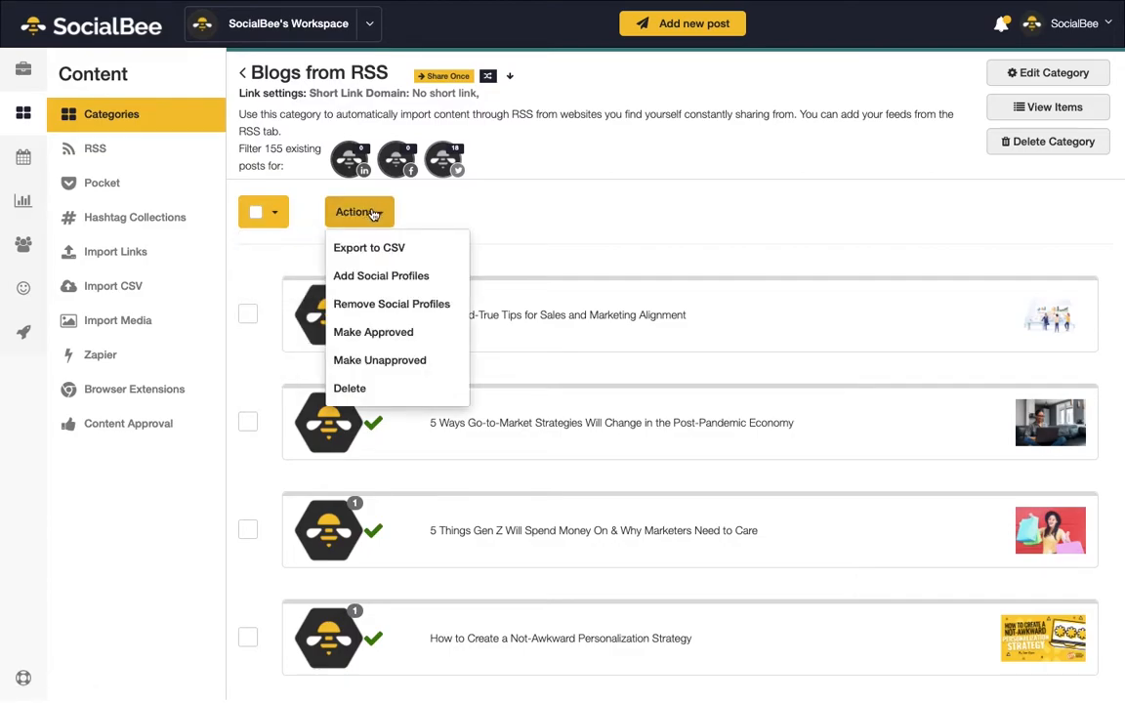
left_click(373, 332)
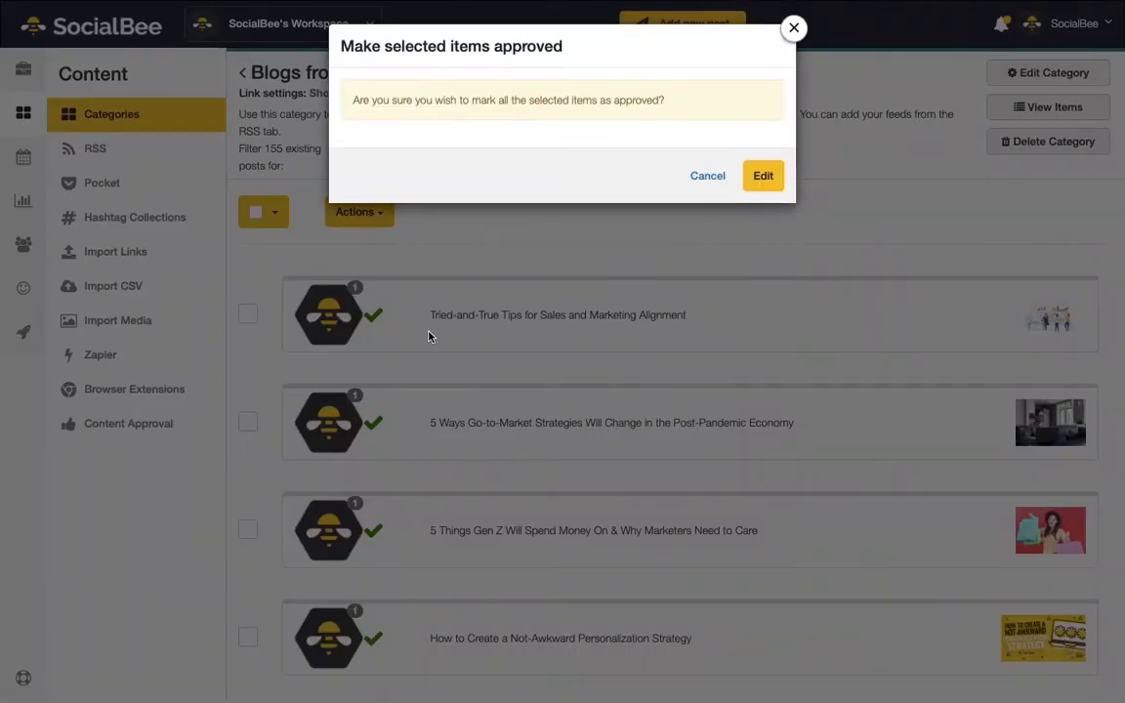
left_click(763, 176)
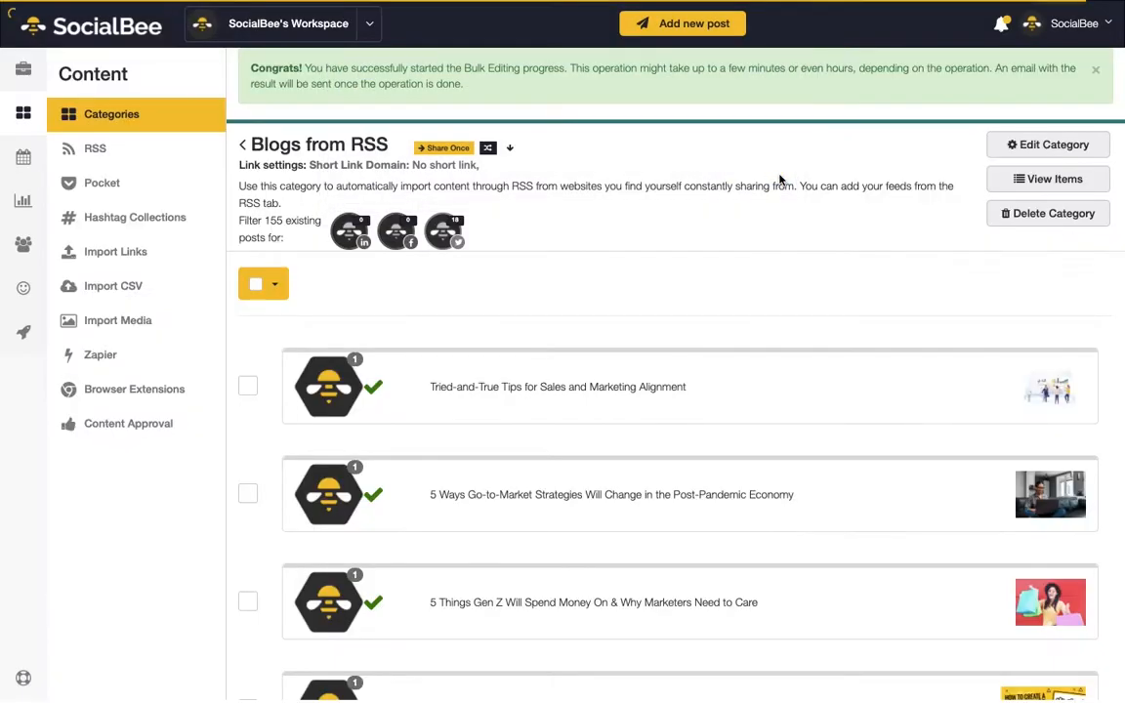
mouse_move(768, 232)
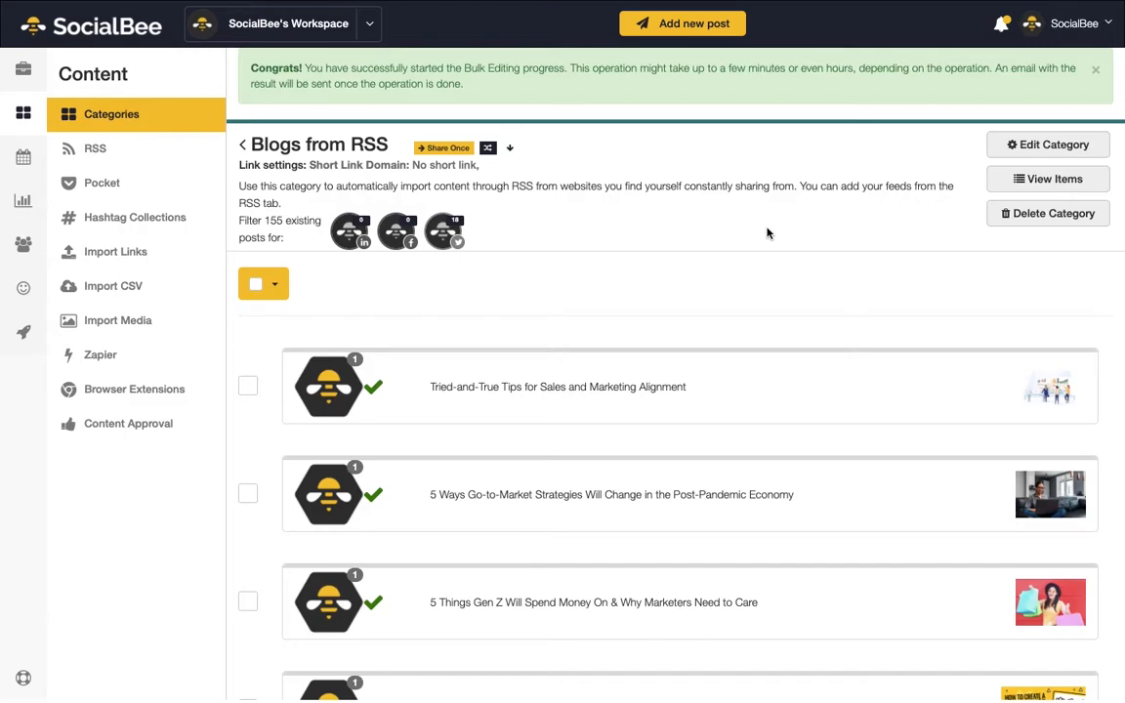
Open personal account Settings and toggle the email notification for finished bulk edits
left_click(1074, 21)
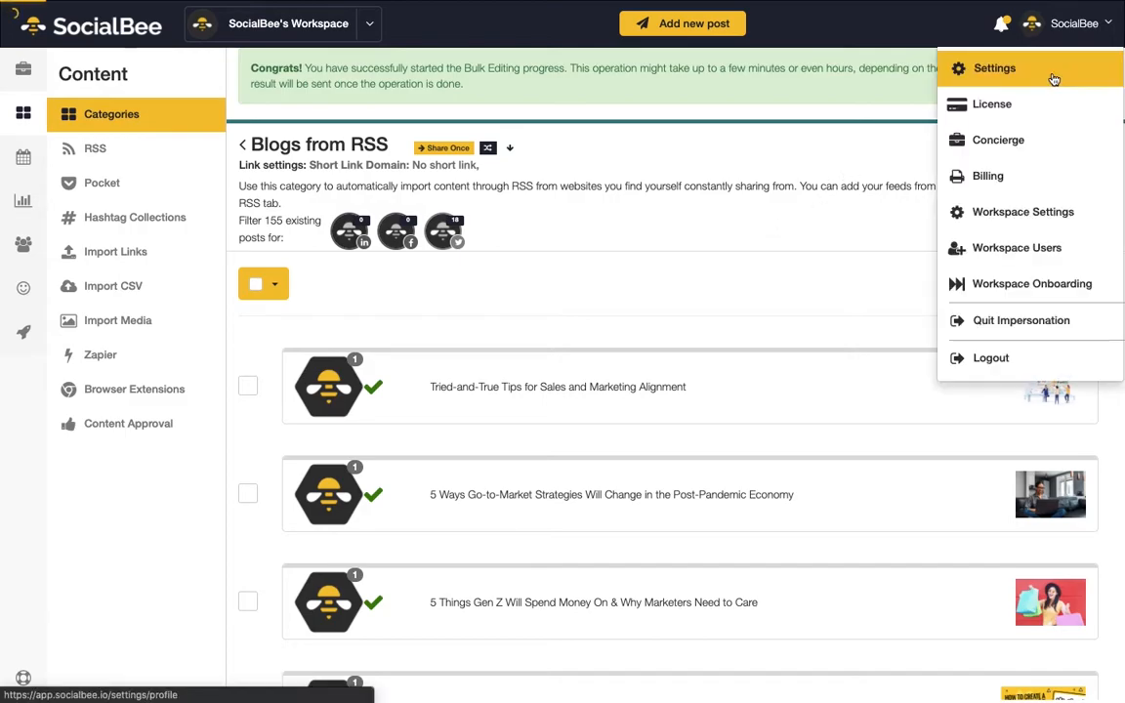
left_click(1004, 67)
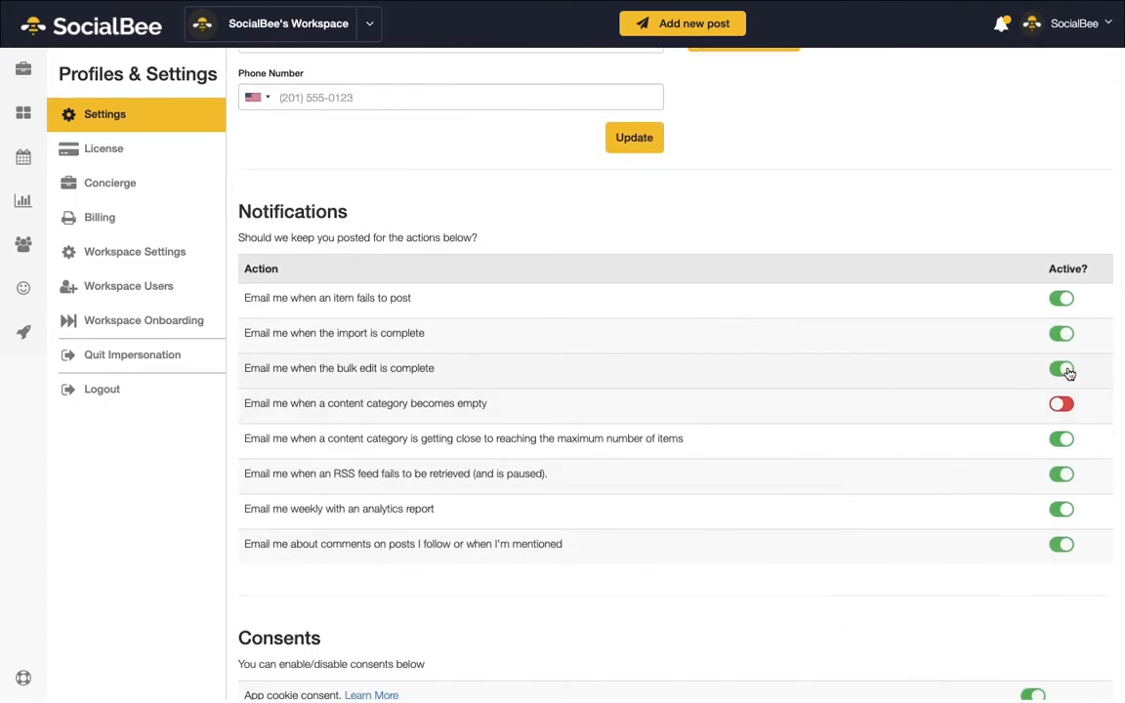
left_click(22, 114)
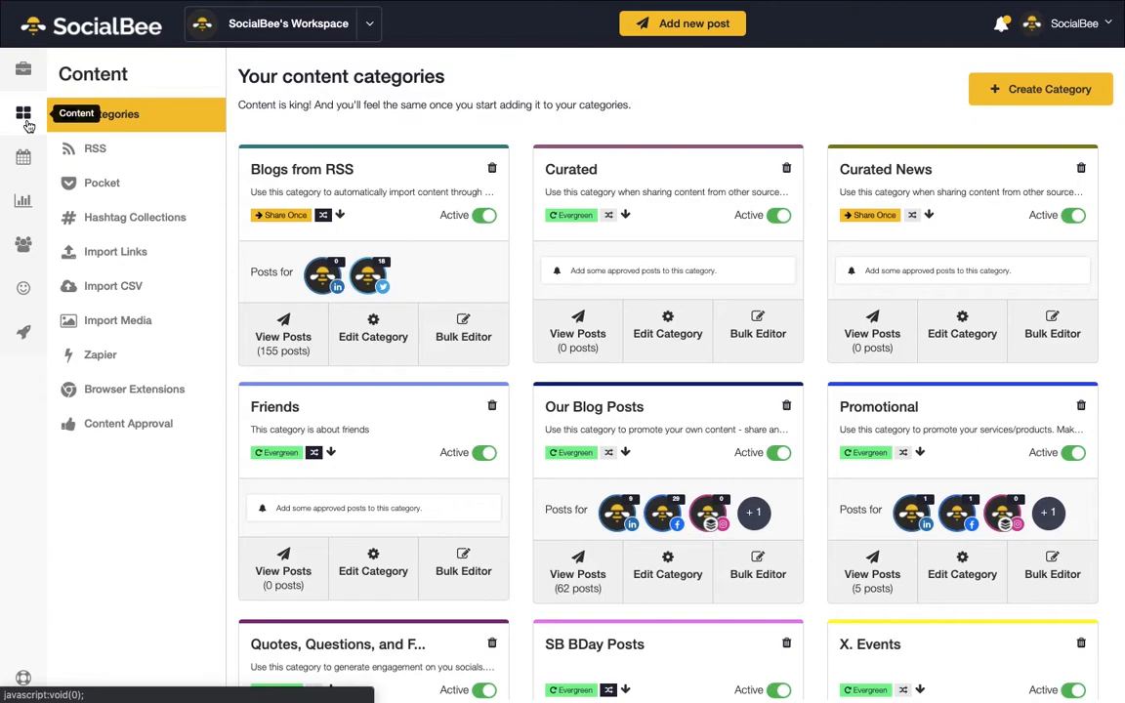
mouse_move(323, 215)
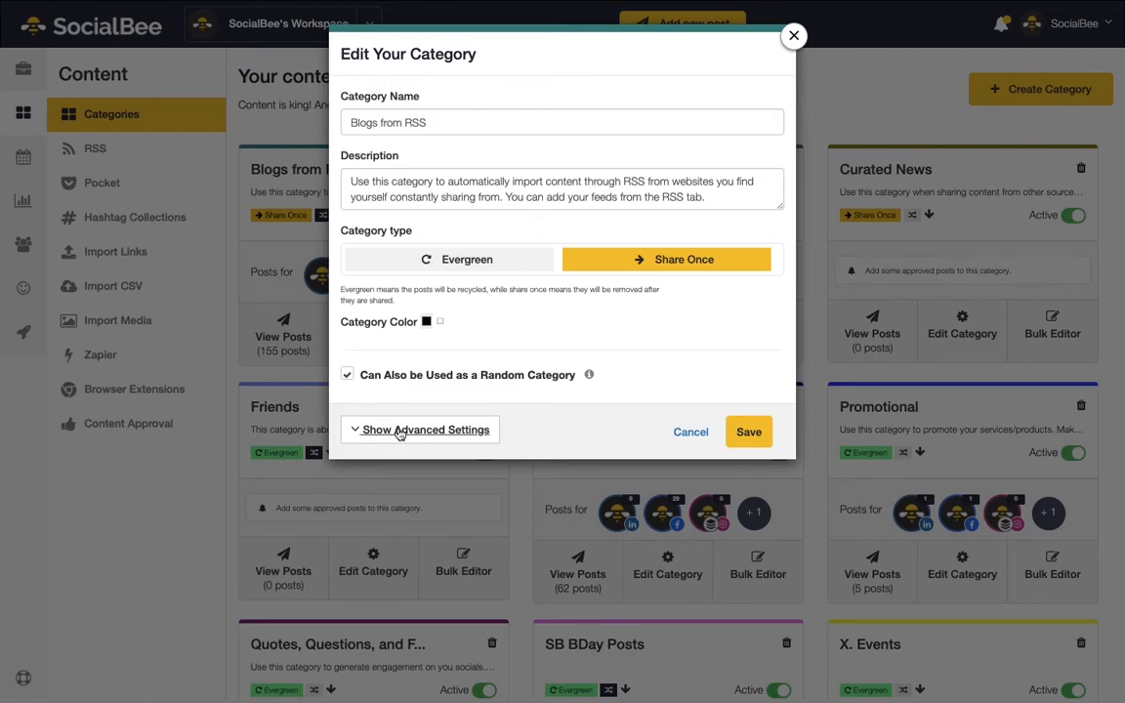
Set Blogs from RSS to First In First Out posting order and close the editor
left_click(420, 430)
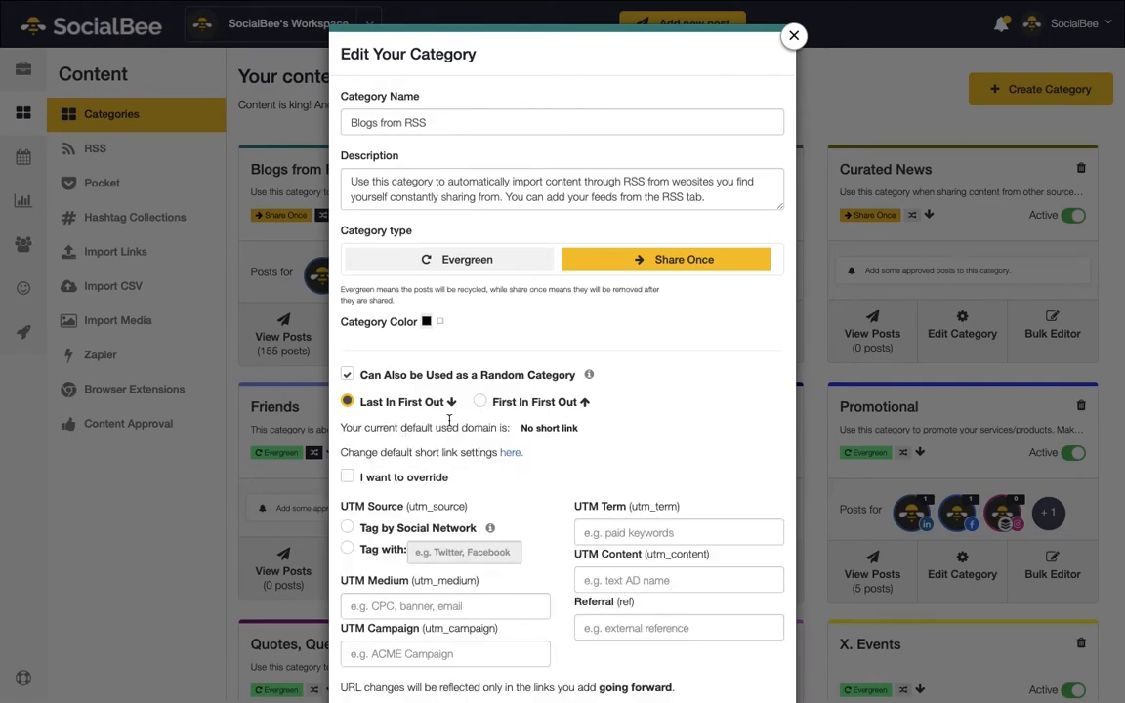
left_click(480, 402)
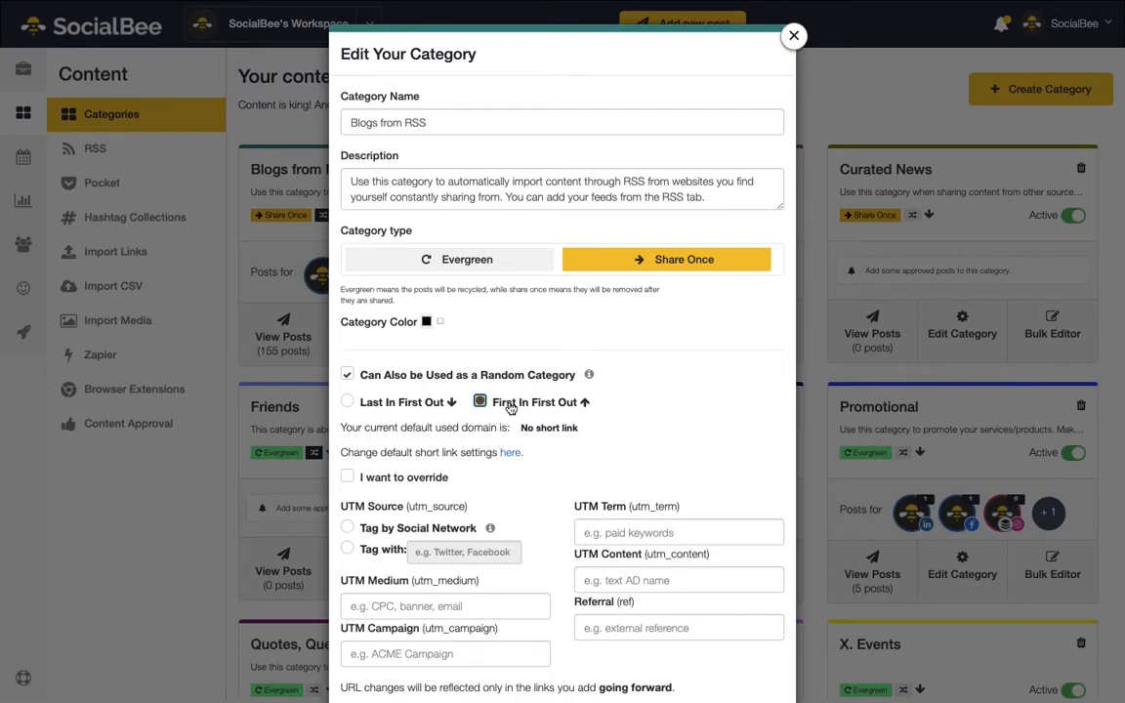
left_click(794, 35)
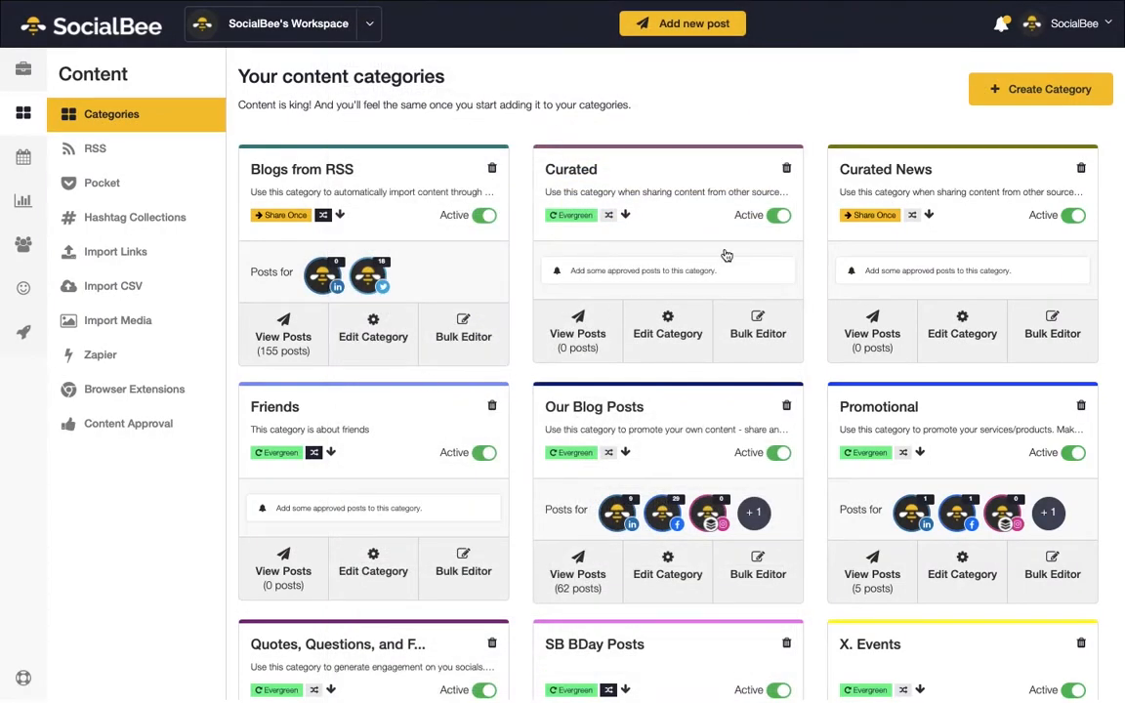
Open Workspace Settings and scroll down to the short-link services and Advanced settings
left_click(1076, 23)
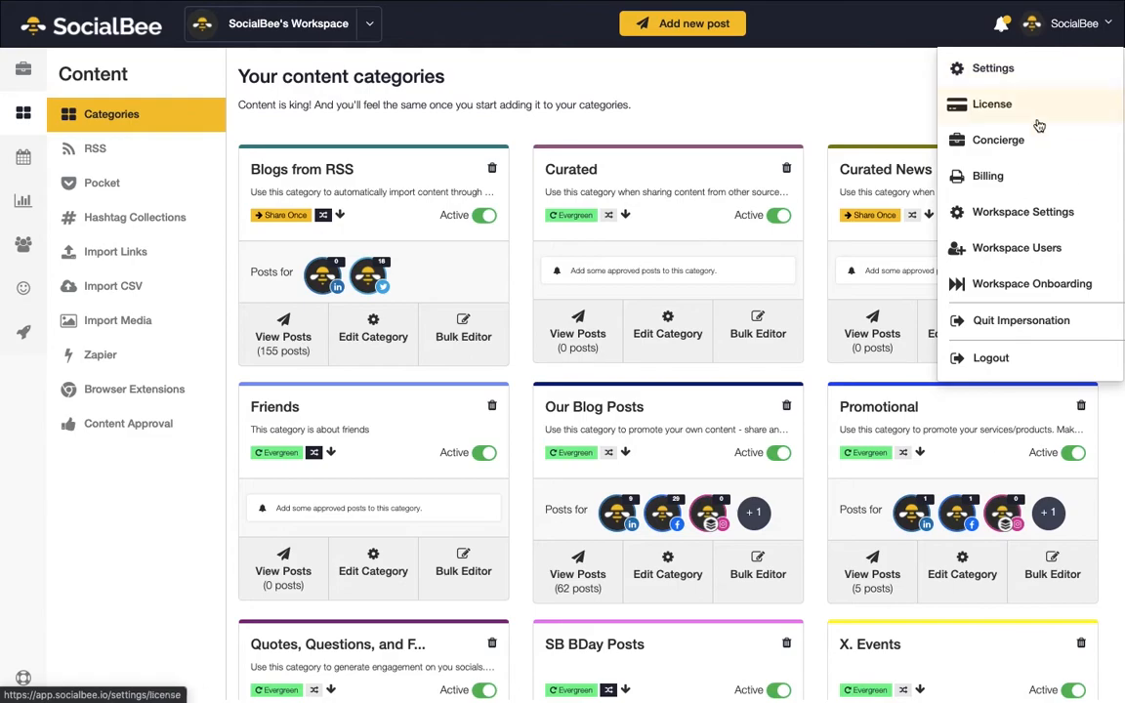
mouse_move(1023, 212)
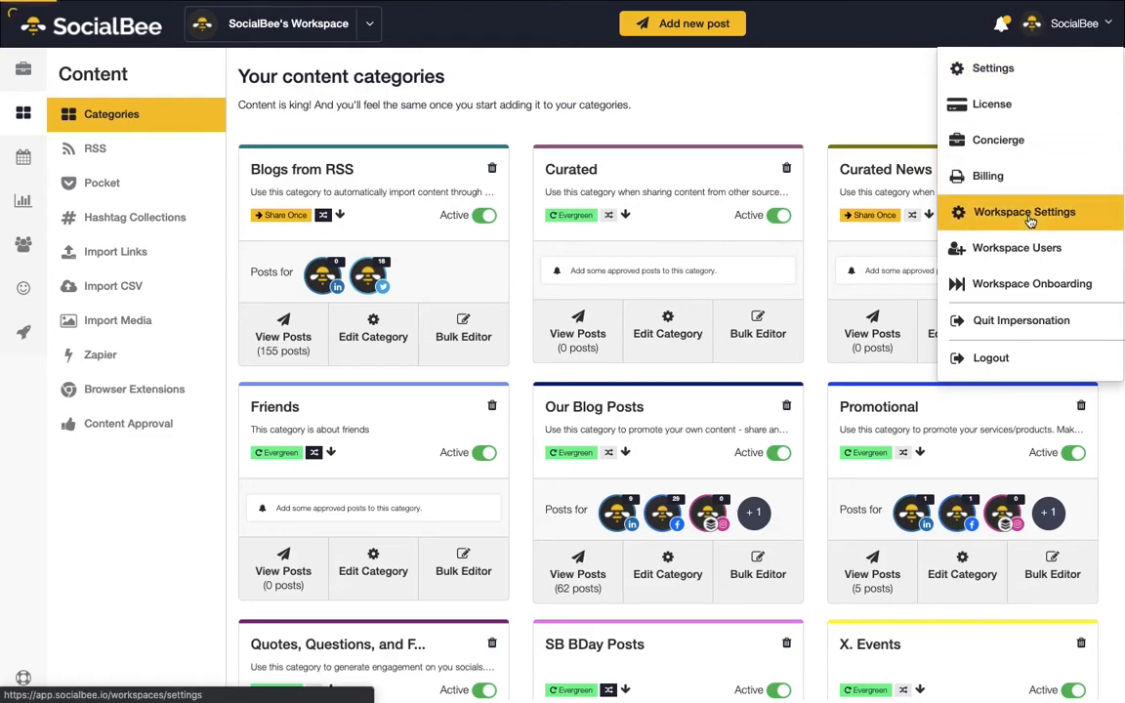
left_click(1024, 212)
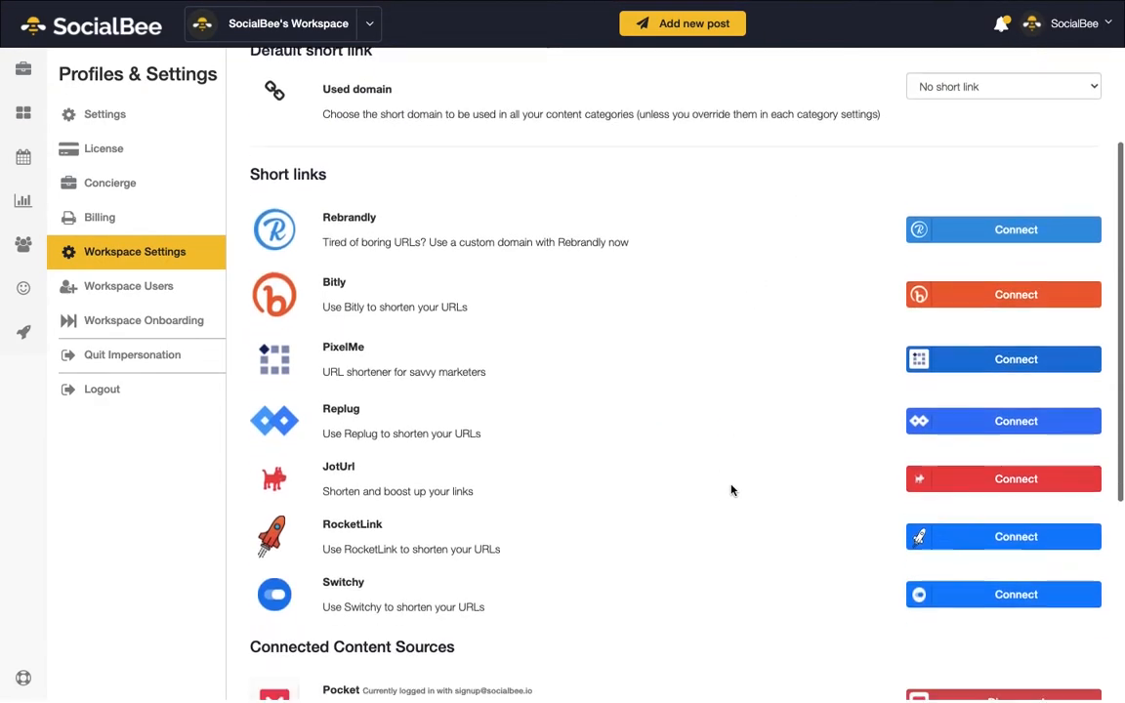
scroll("down", 3)
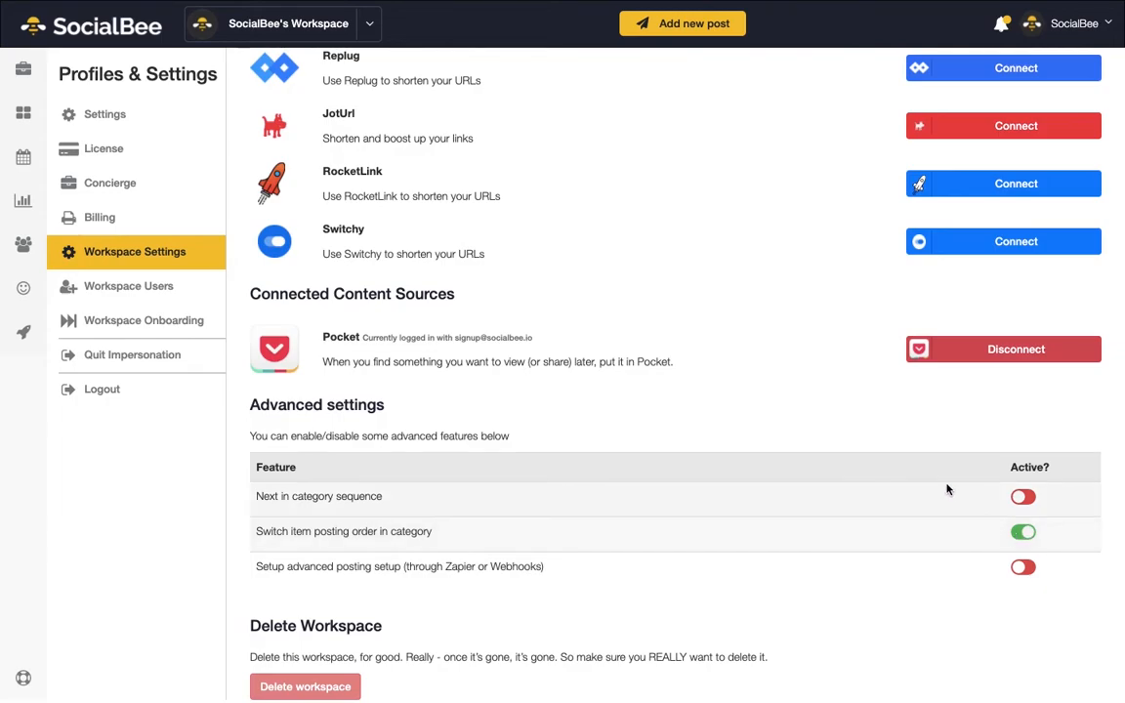
mouse_move(946, 490)
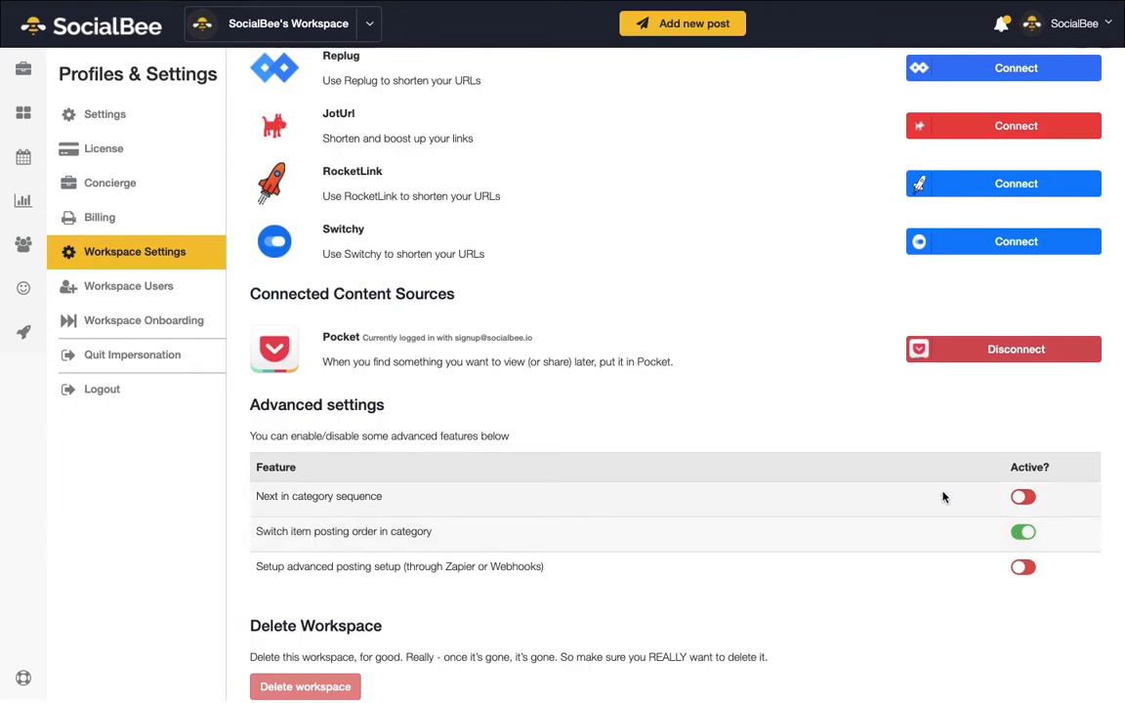